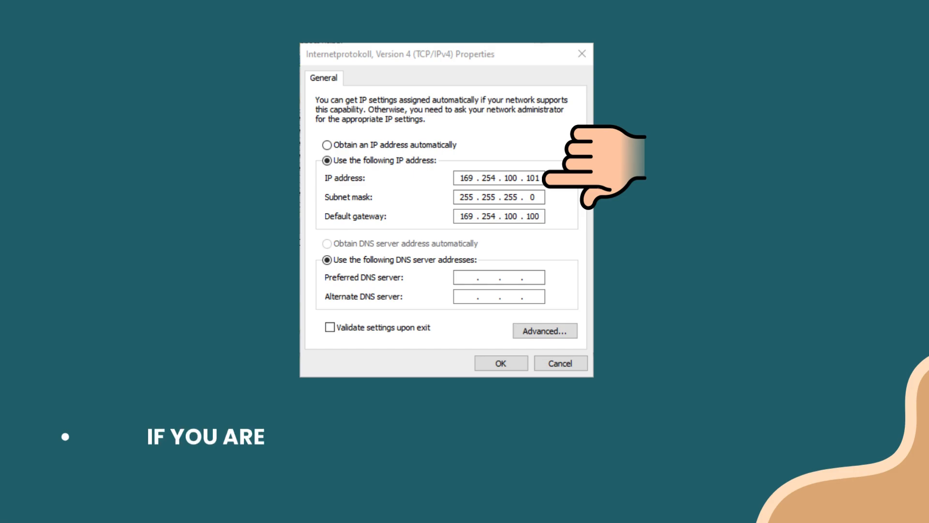
text(USING THE ETHERNE)
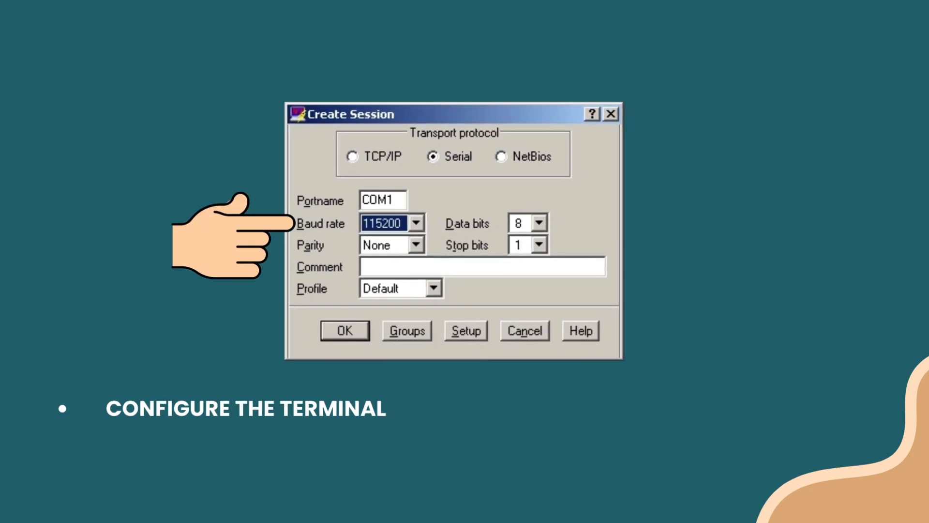
text(EMULATION PROGRAM T)
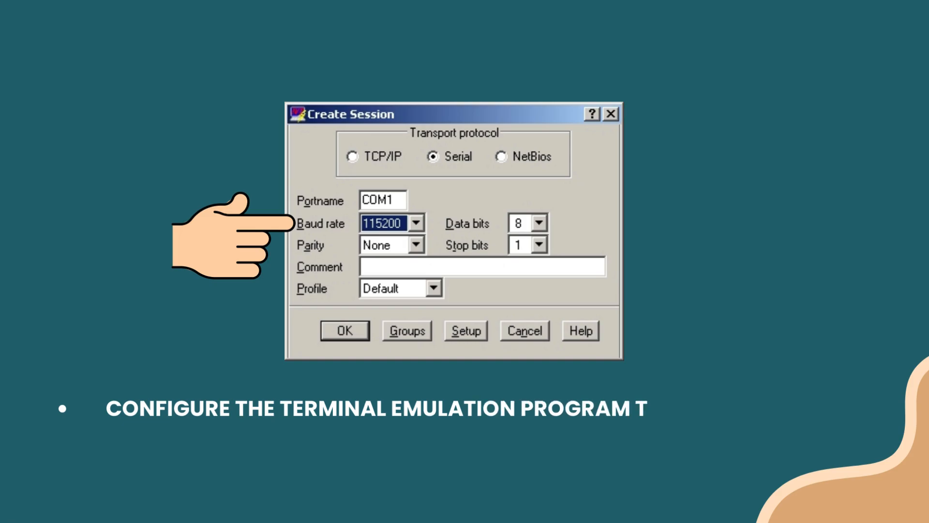